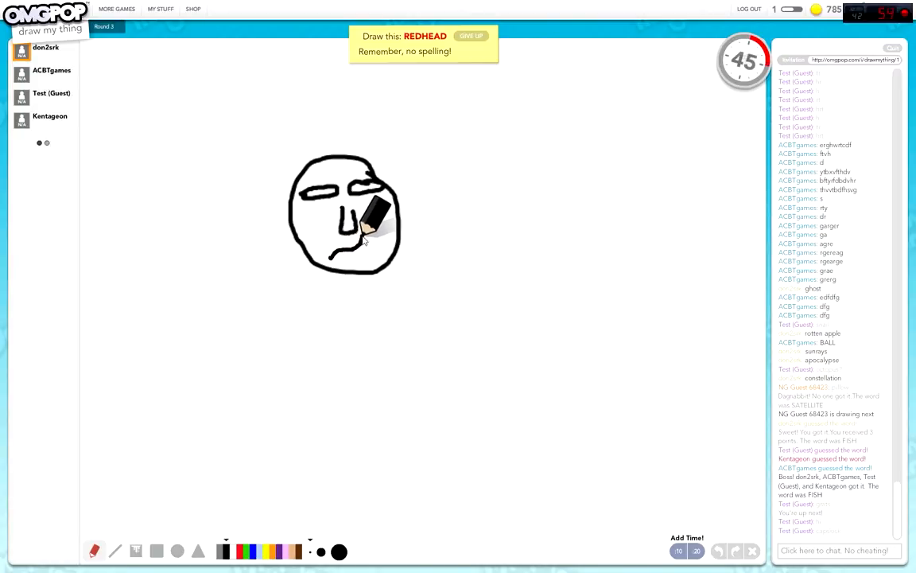
Step: Add facial features to the face sketch and erase a stray part before drawing red hair
{"action": "left_click_drag", "start_coordinate": [358, 231], "coordinate": [334, 246]}
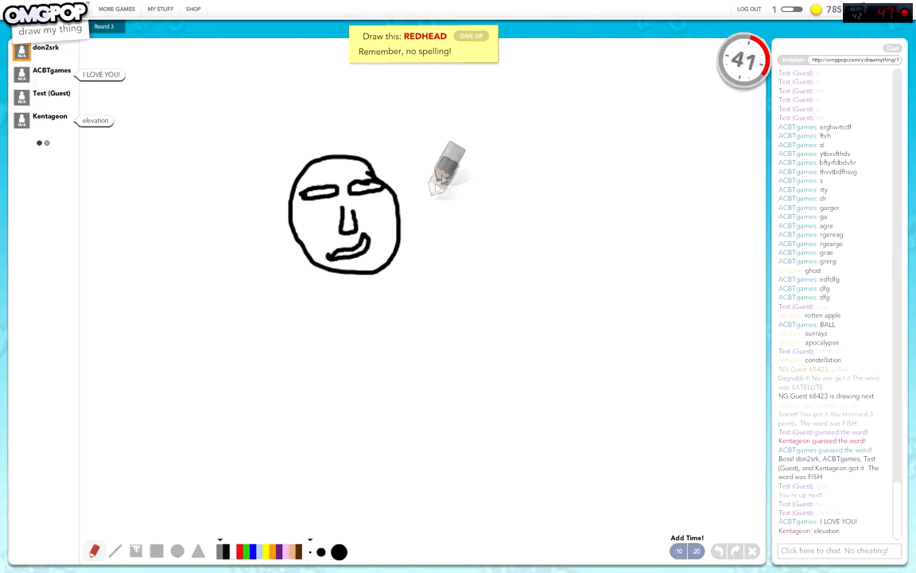
{"action": "left_click_drag", "start_coordinate": [448, 171], "coordinate": [494, 223]}
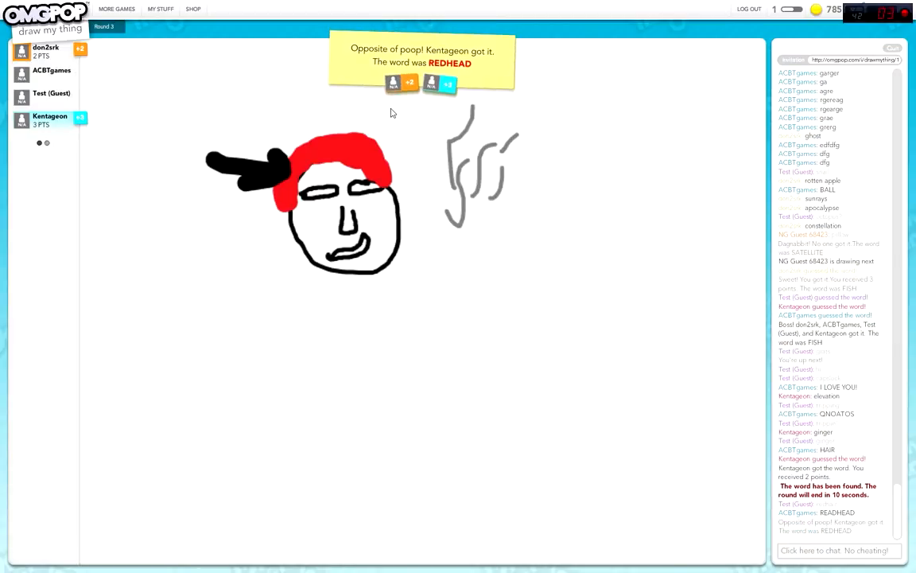
Step: Choose the next word to draw and begin the blue crown outline
{"action": "left_click", "coordinate": [837, 550]}
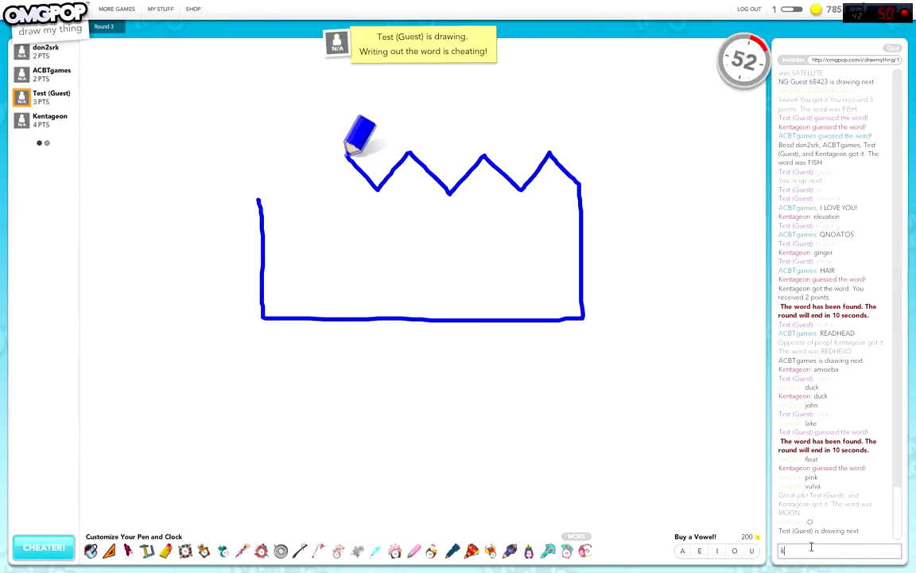
Step: Send 'party hat' in chat and scribble blue inside the crown until KING is revealed
{"action": "type", "text": "party hat"}
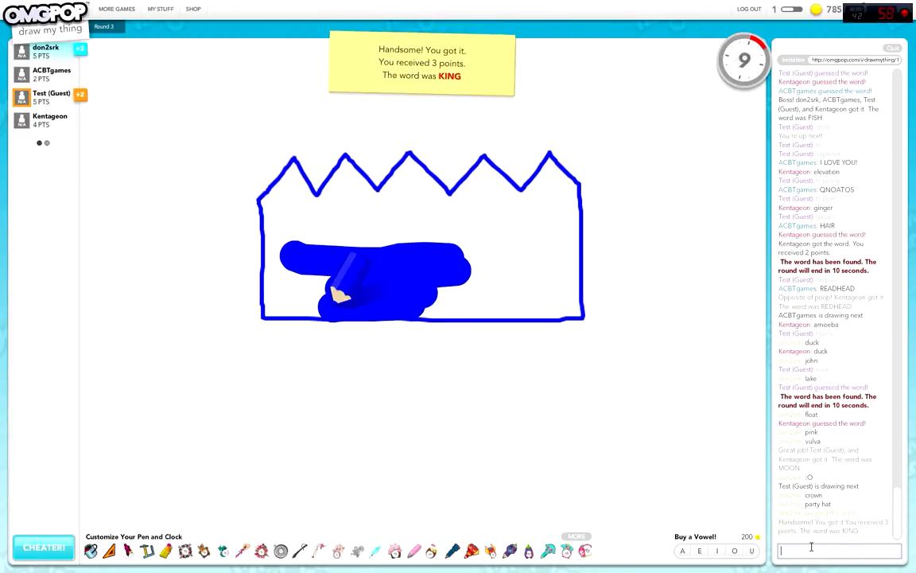
{"action": "left_click_drag", "start_coordinate": [334, 294], "coordinate": [366, 167]}
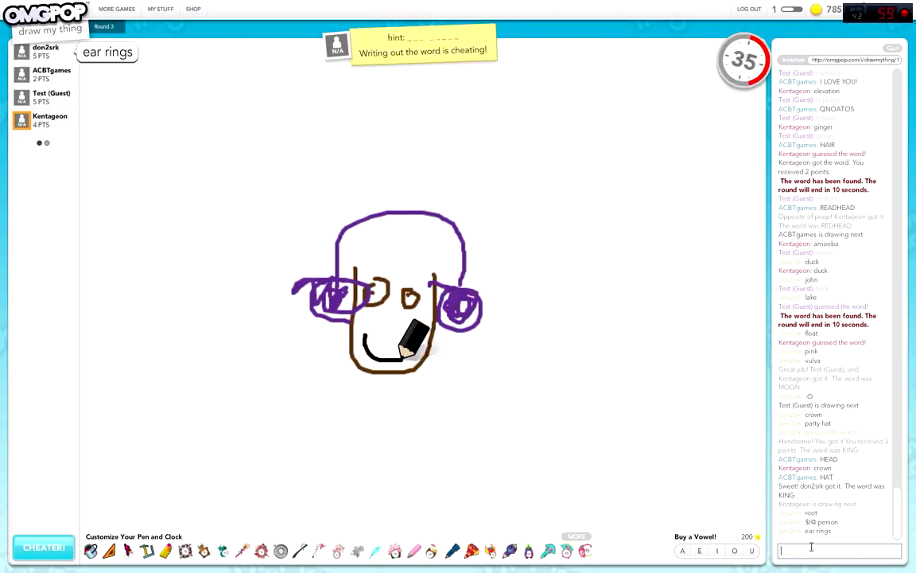
Step: Guess 'ear' then 'm' in chat to land EAR MUFFS for 3 points
{"action": "type", "text": "ear"}
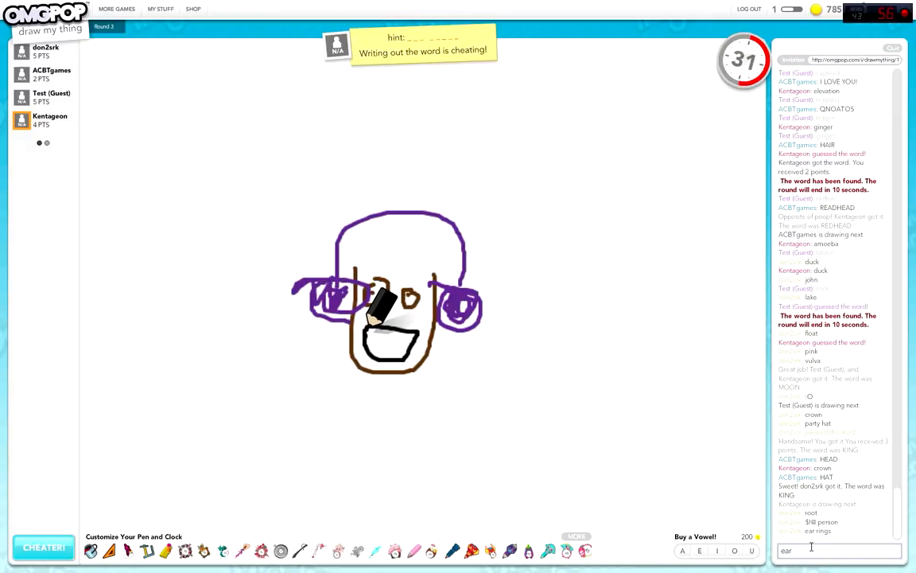
{"action": "type", "text": "m"}
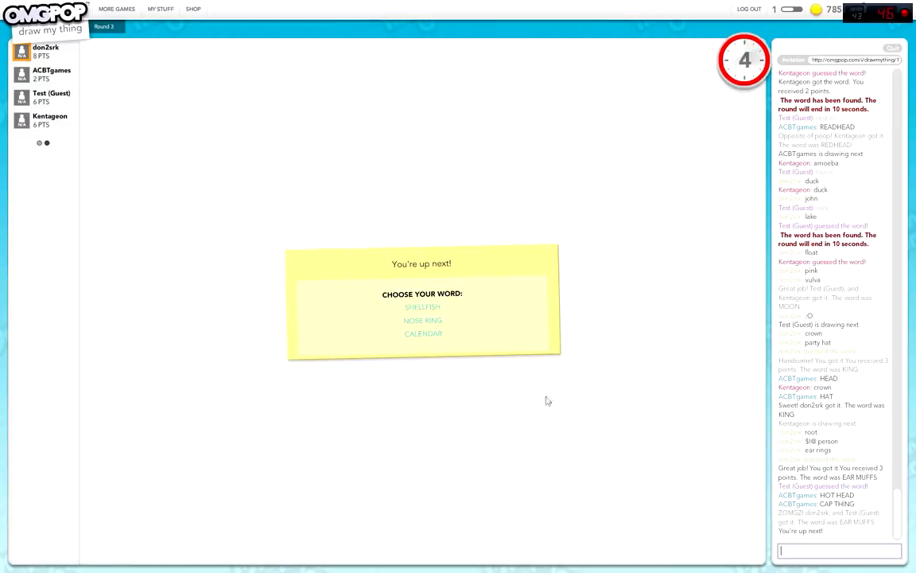
{"action": "mouse_move", "coordinate": [426, 335]}
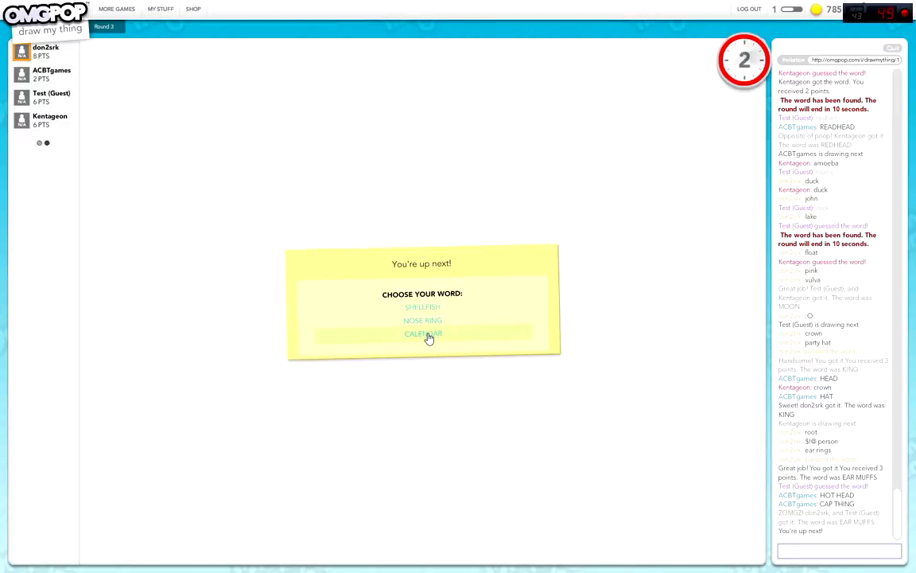
Step: Pick CALENDAR on the word card and draw the cover and JAN page until guessed
{"action": "left_click", "coordinate": [423, 334]}
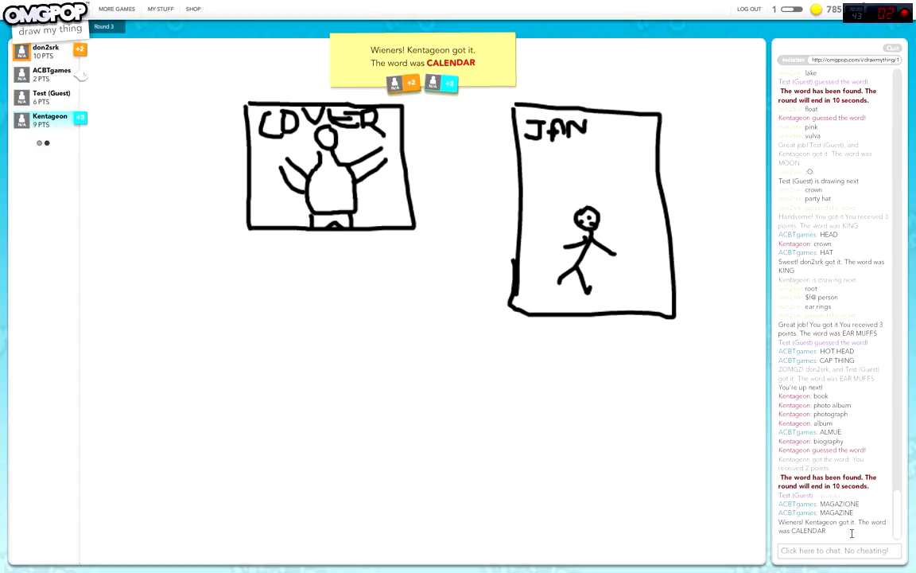
{"action": "left_click", "coordinate": [837, 551]}
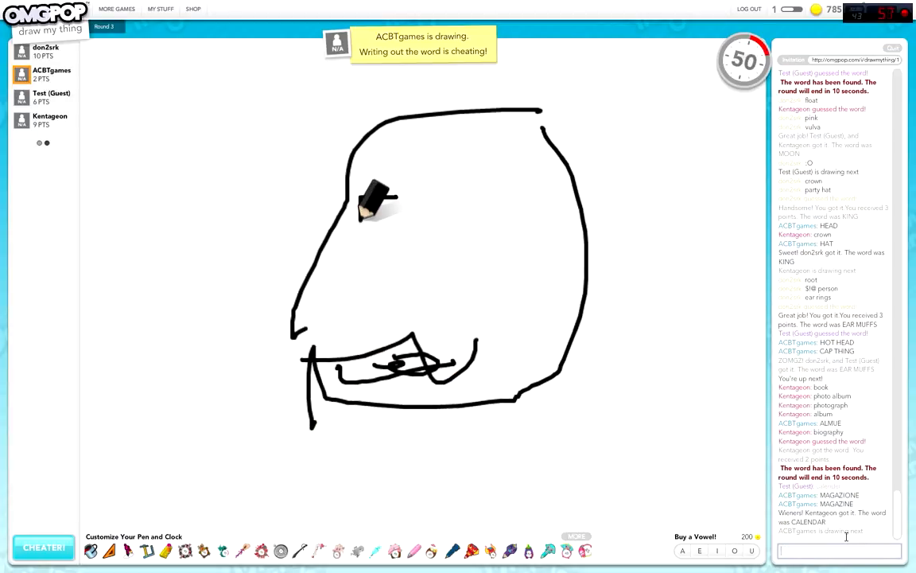
Step: Guess 'eye' twice in chat while the face is drawn, ending with EYEBROW revealed
{"action": "type", "text": "eye"}
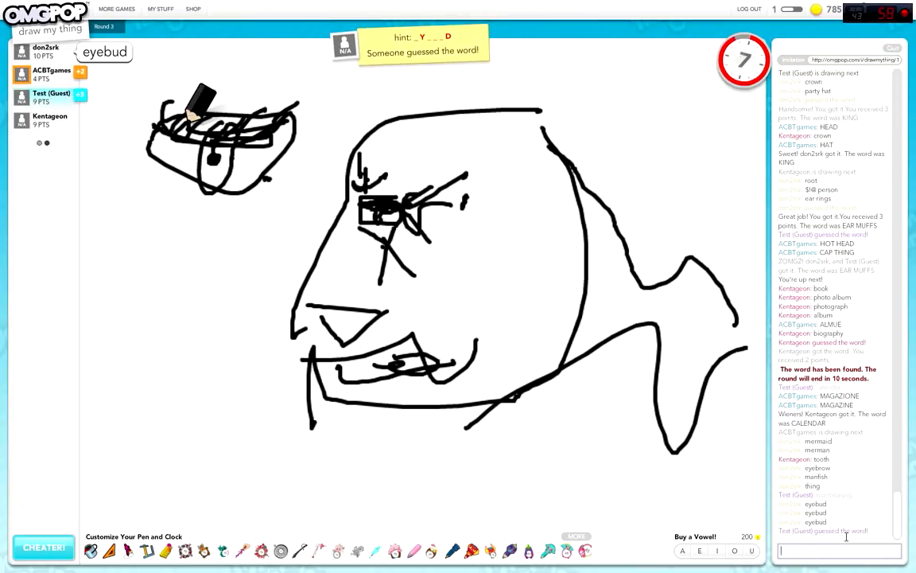
{"action": "type", "text": "eye"}
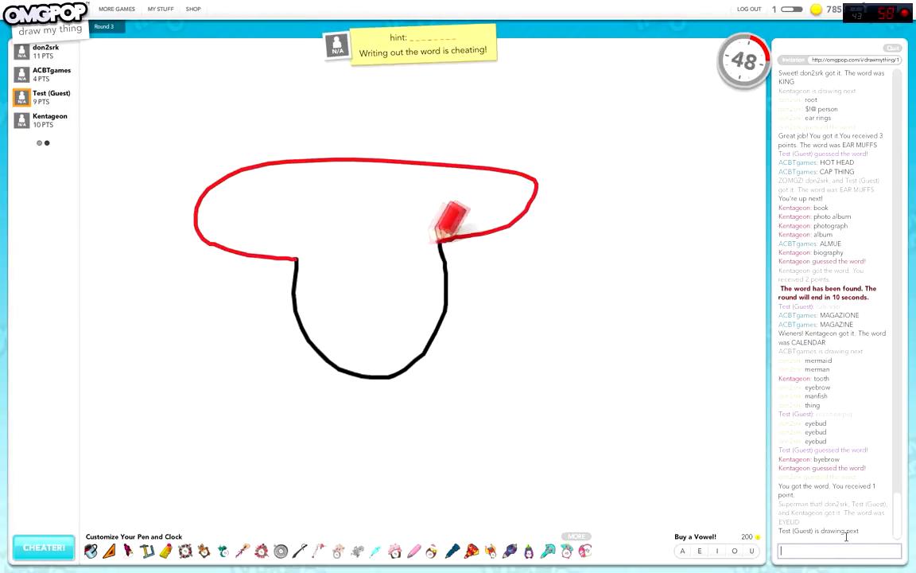
Step: Outline the hat's red brim, then send 'cookie' and 'titanfall' in chat
{"action": "left_click_drag", "start_coordinate": [449, 223], "coordinate": [295, 230]}
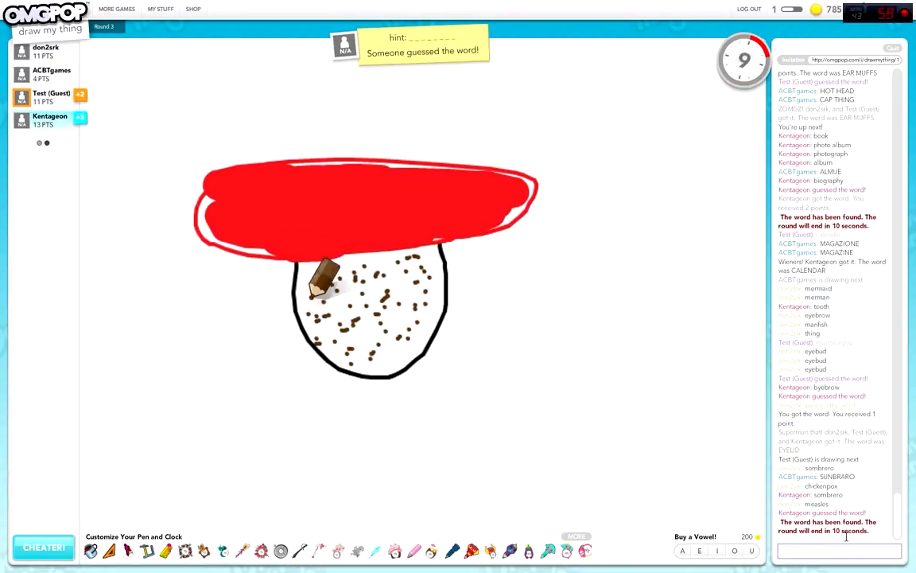
{"action": "type", "text": "cookie"}
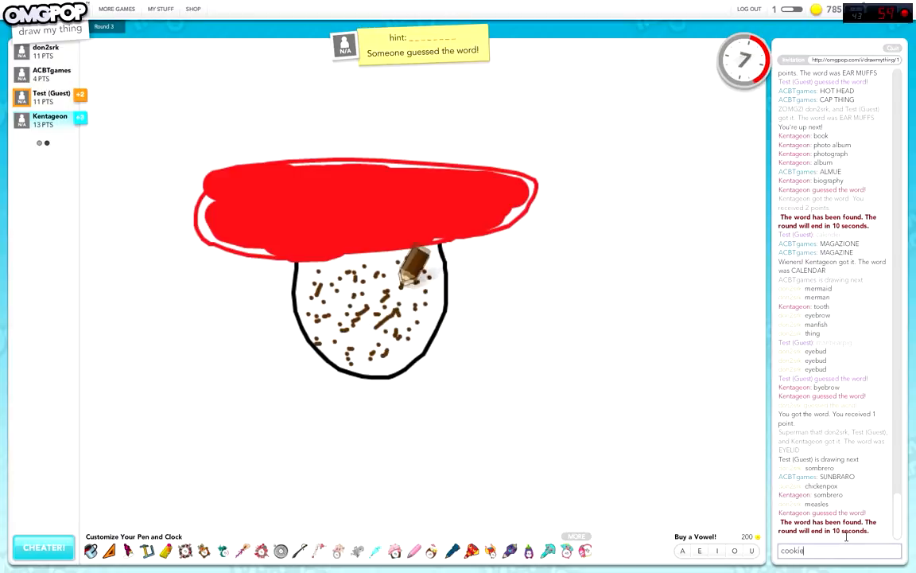
{"action": "key", "text": "Return"}
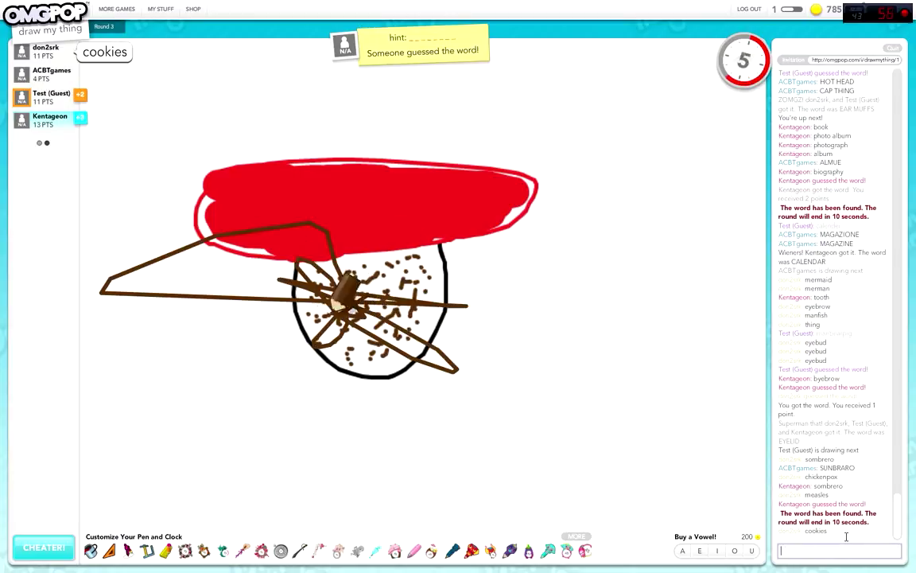
{"action": "type", "text": "titanfall"}
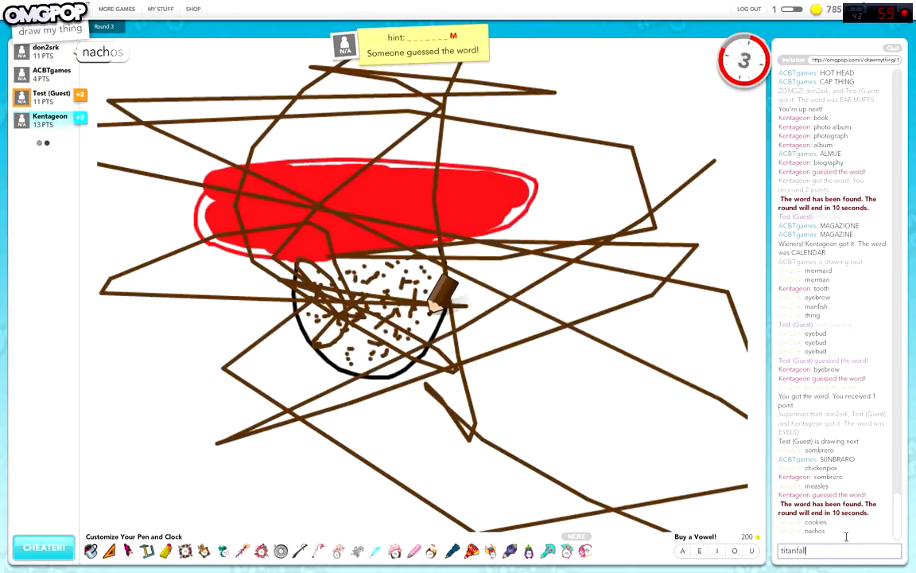